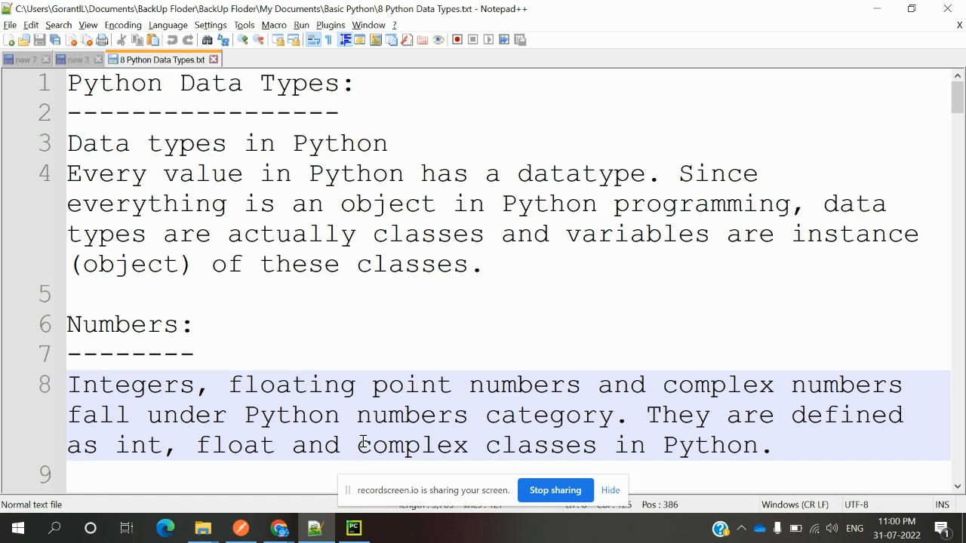
- Add the a = 5, a = 2.0 and a = 1+2j type examples under 'ex:' in the Numbers notes
left_click(356, 443)
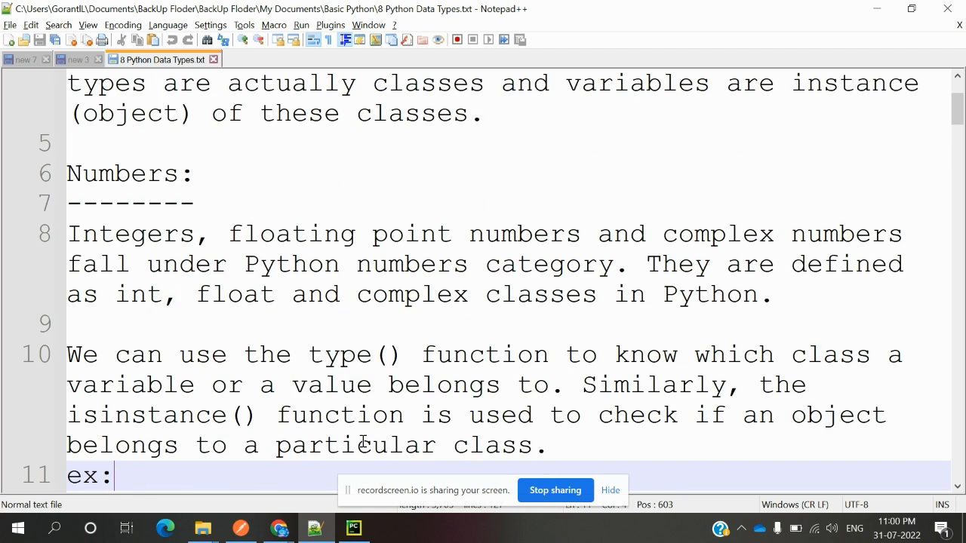
type("a = 5")
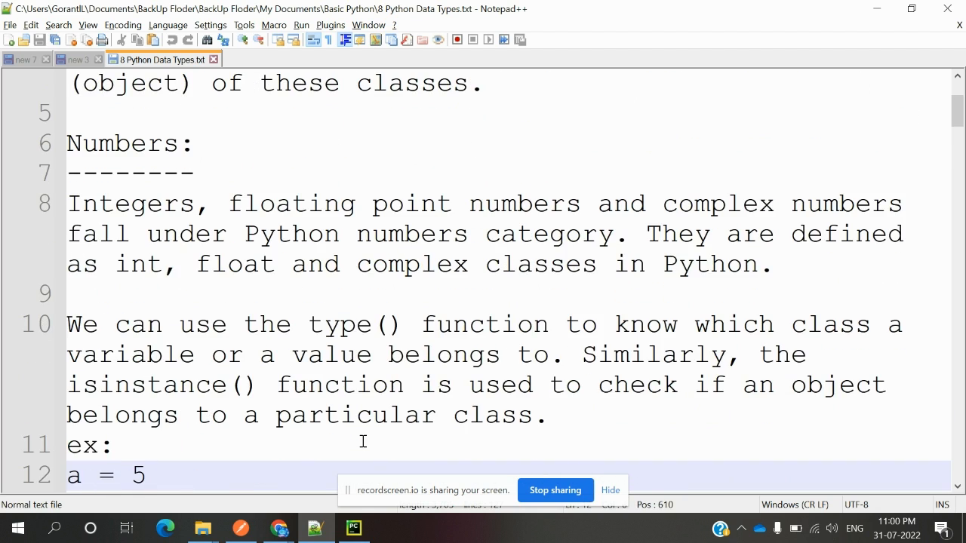
left_click(148, 476)
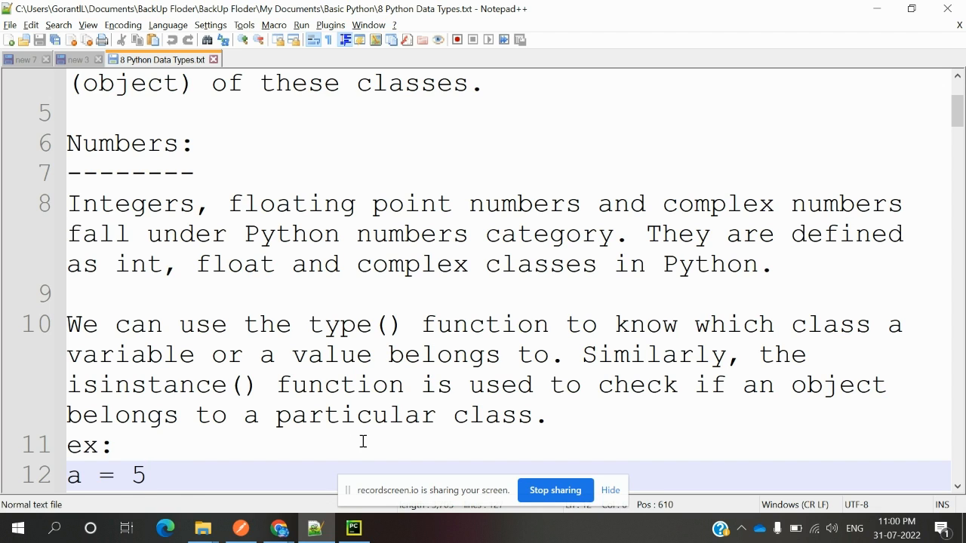
left_click(148, 475)
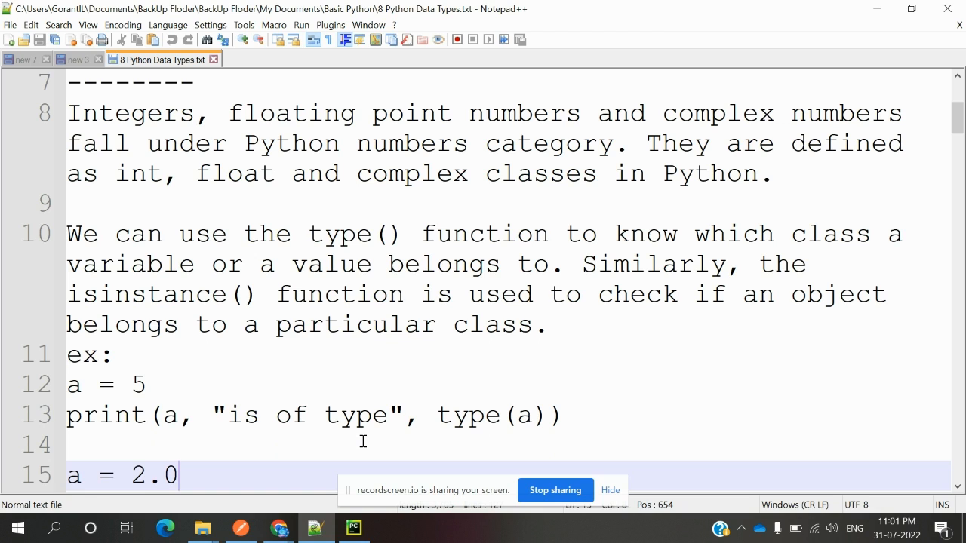
mouse_move(338, 234)
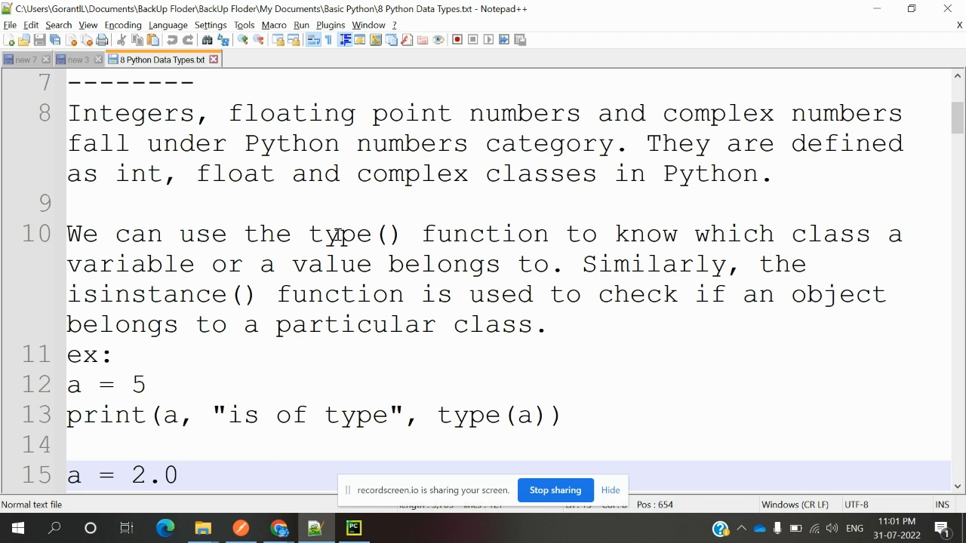
- Select the number type example lines for copying into PyCharm
double_click(338, 232)
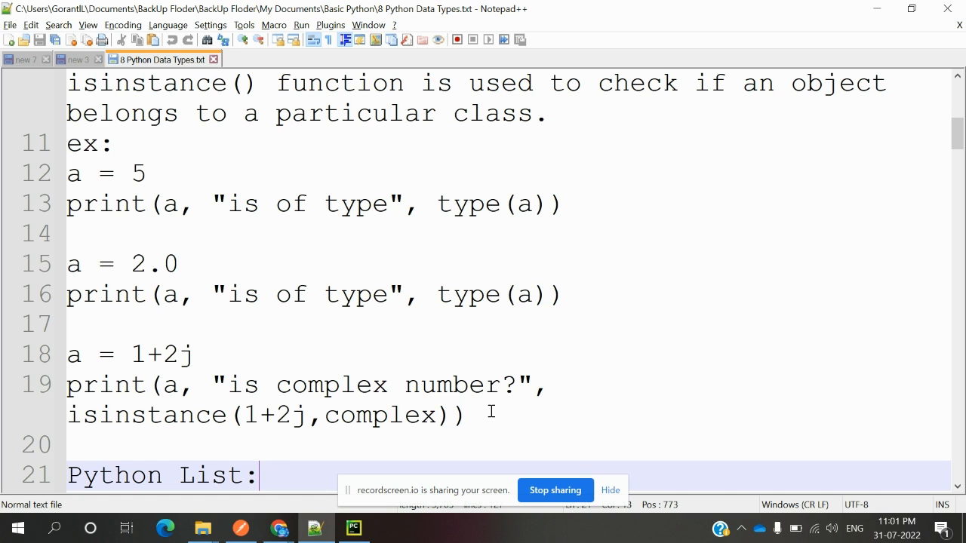
left_click_drag(72, 264, 468, 415)
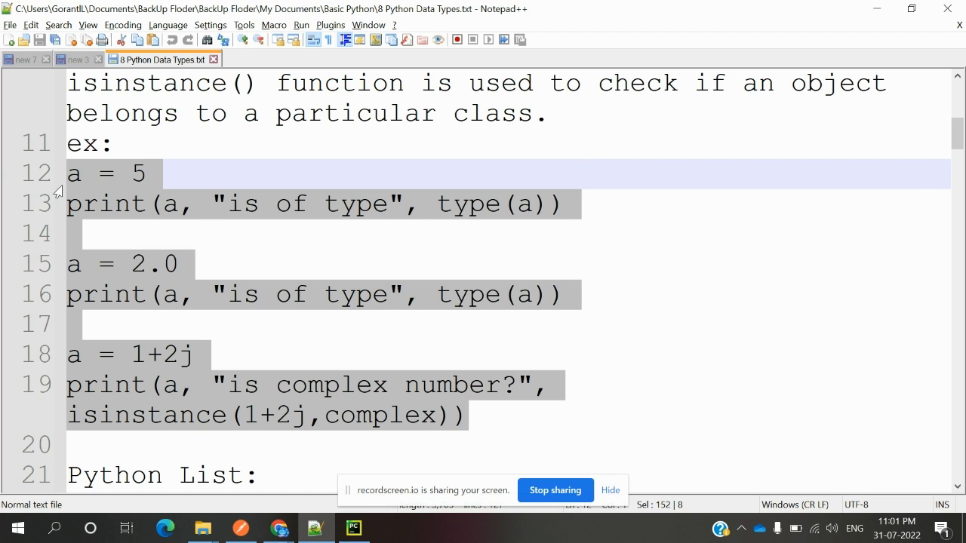
- Run firstProgram.py in PyCharm so it prints int, float and True for the complex check
left_click(353, 528)
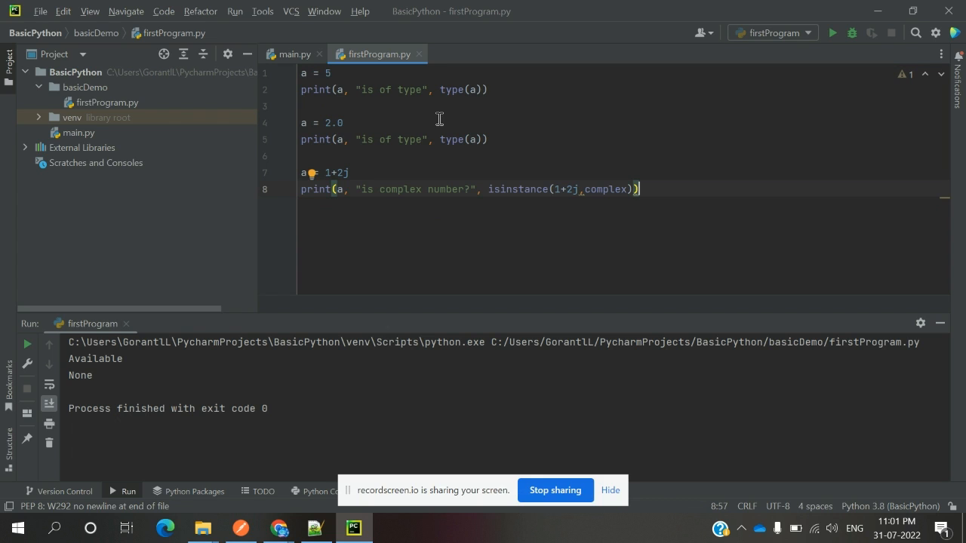
mouse_move(325, 147)
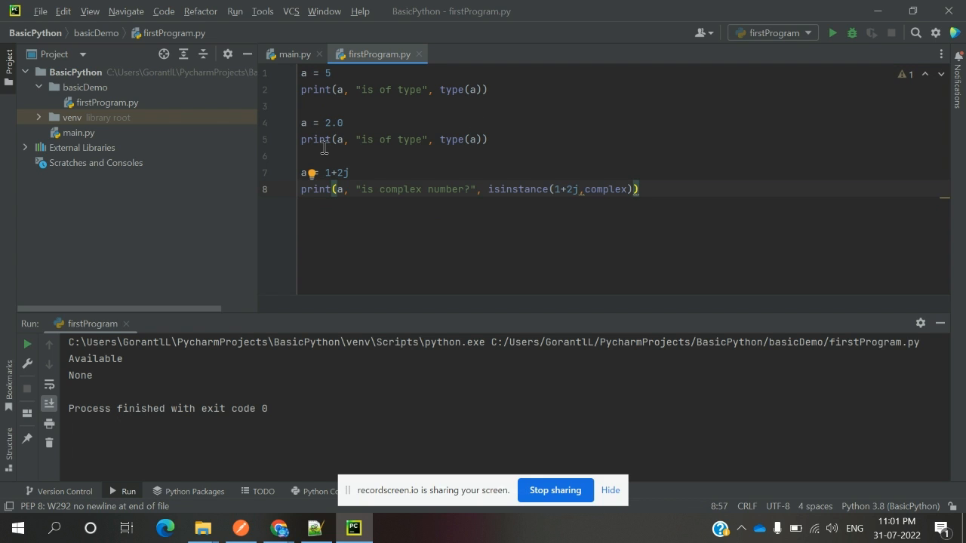
mouse_move(467, 145)
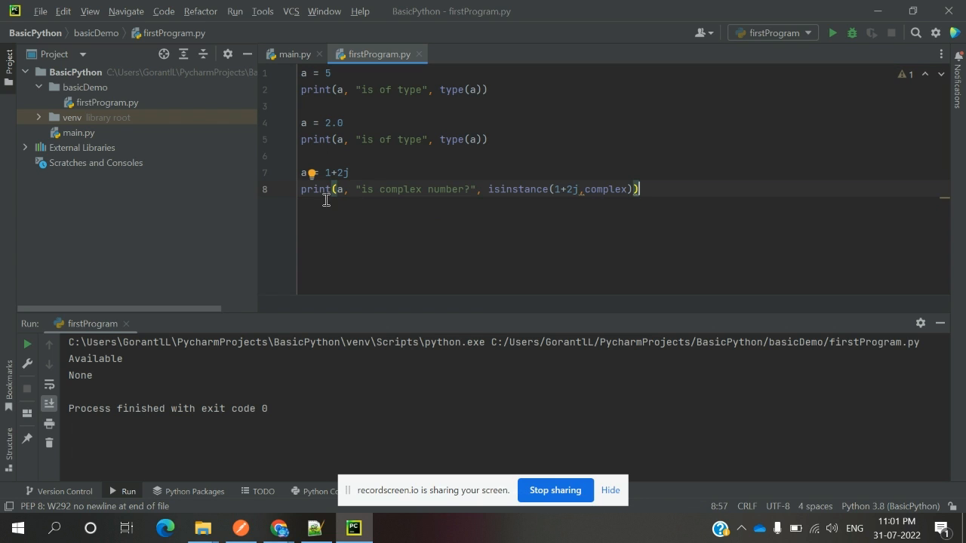
double_click(518, 190)
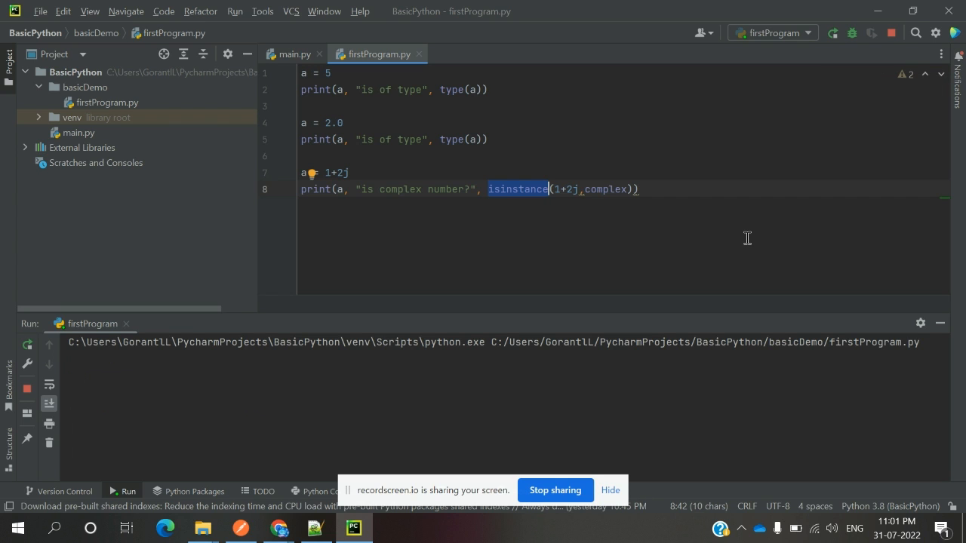
left_click(834, 33)
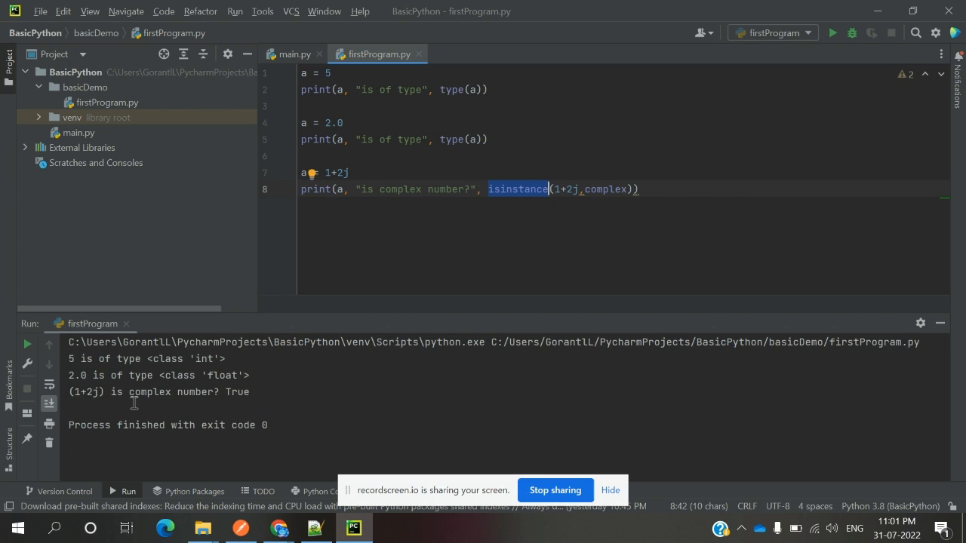
mouse_move(199, 377)
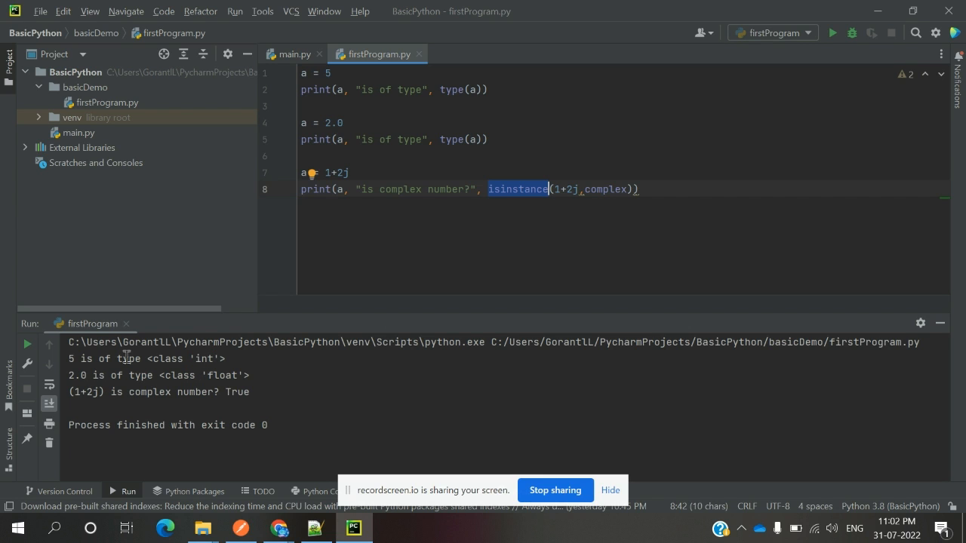
mouse_move(117, 399)
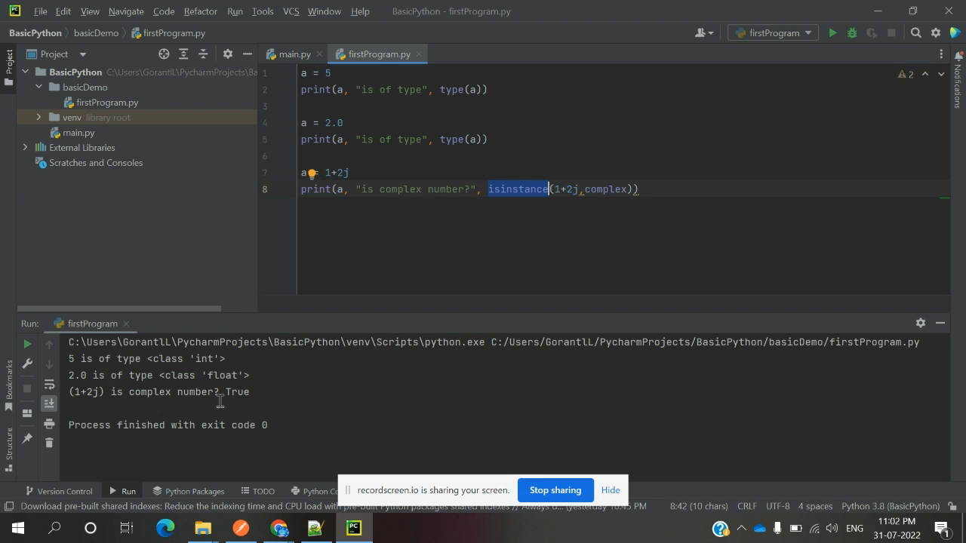
mouse_move(225, 399)
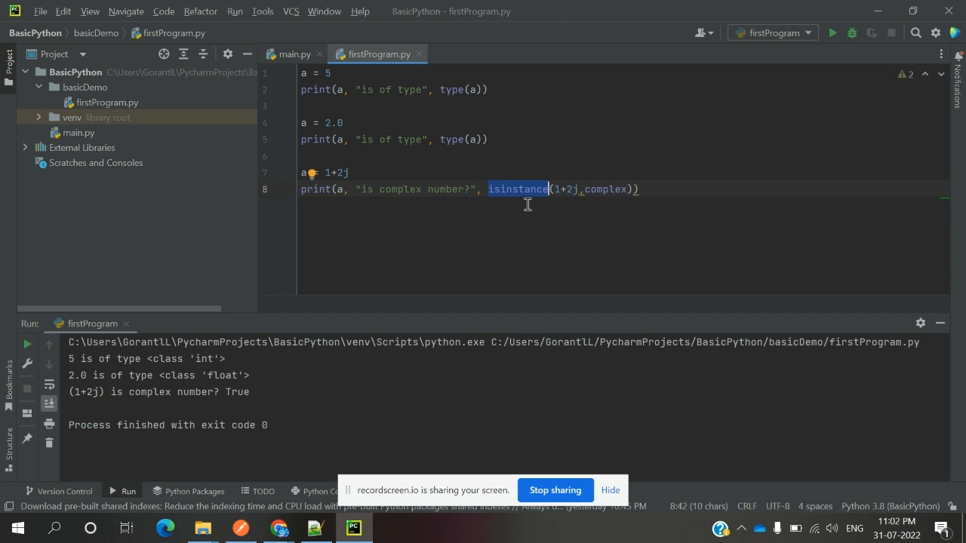
mouse_move(524, 229)
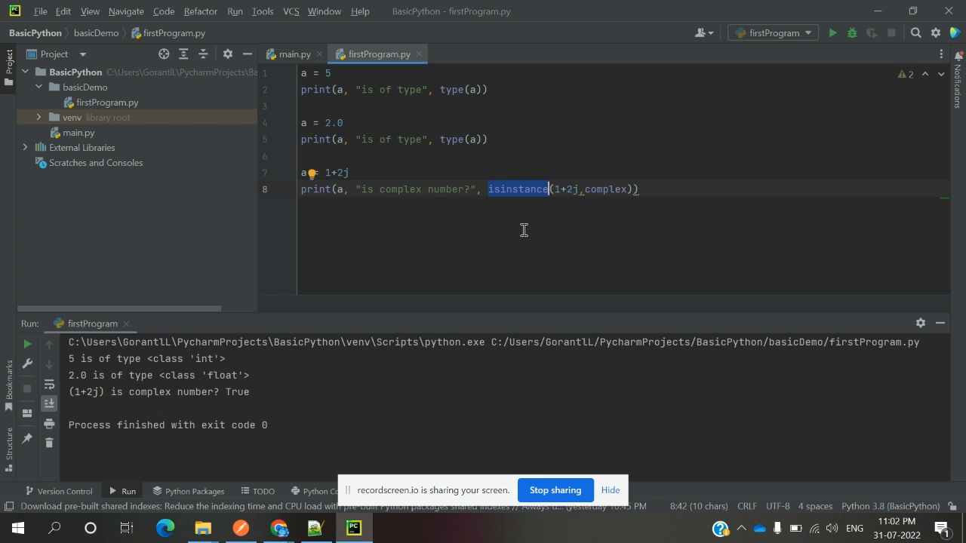
mouse_move(538, 232)
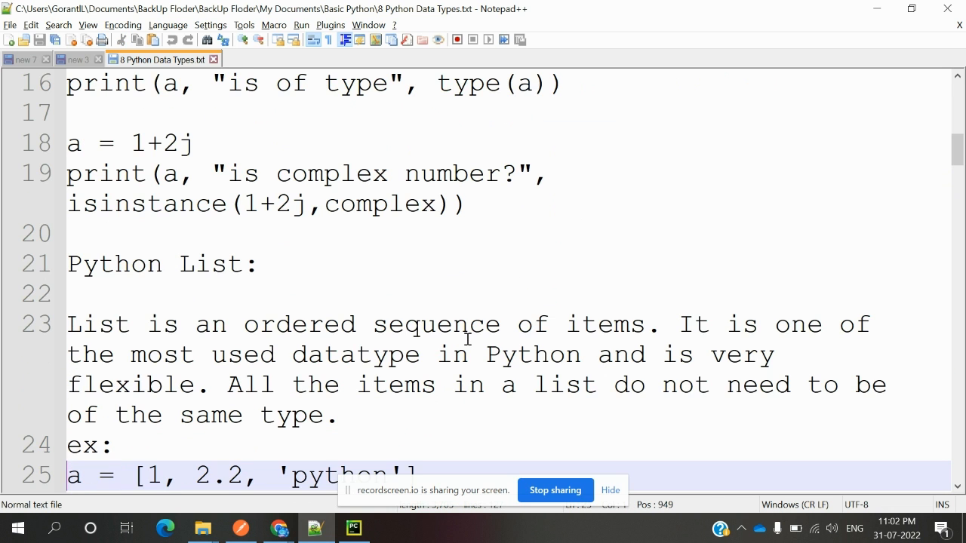
- Select and copy the list slicing example lines 30-39 (a[2], a[0:3], a[5:])
scroll("down", 3)
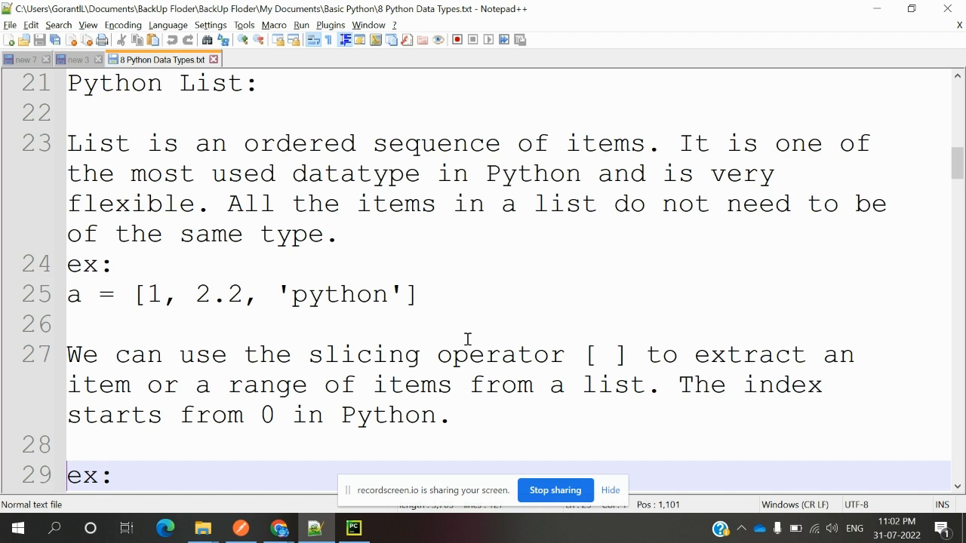
double_click(604, 354)
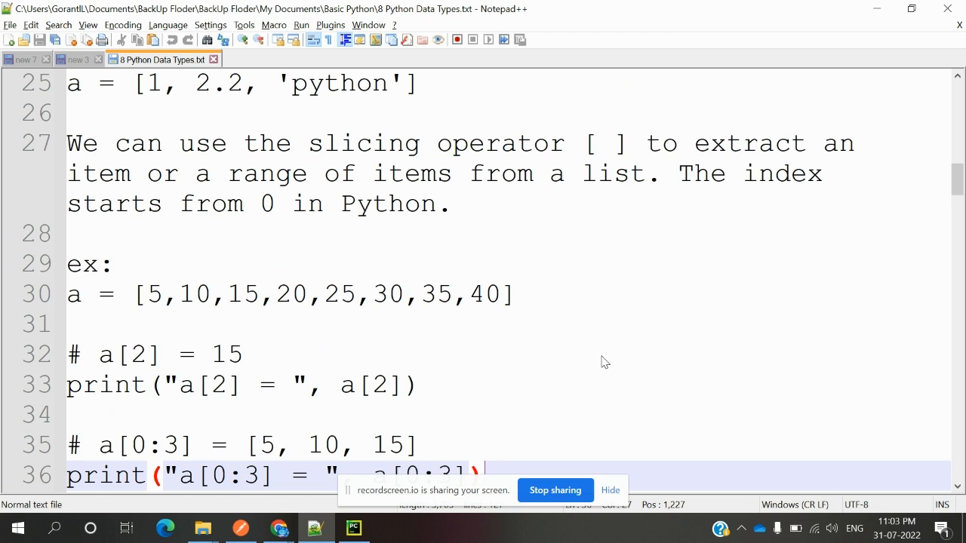
mouse_move(133, 380)
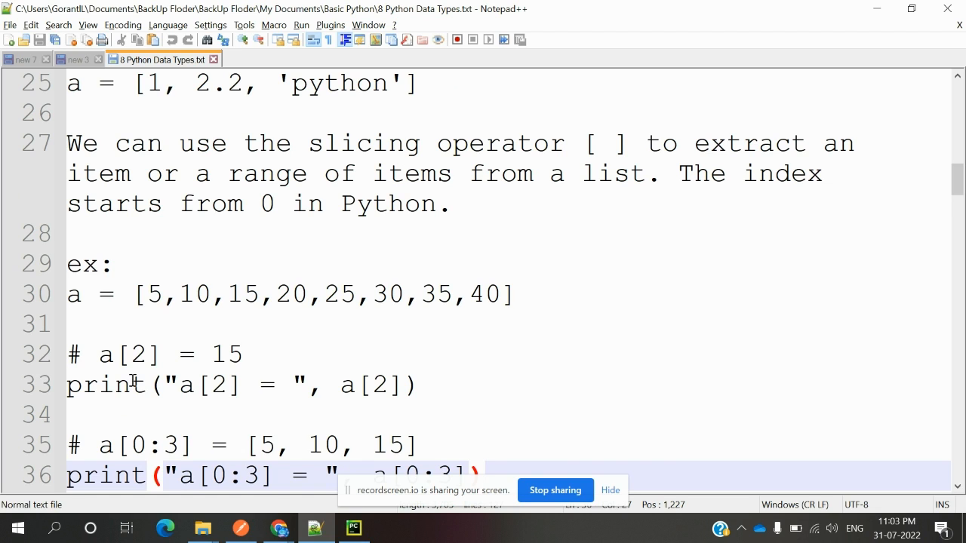
double_click(139, 354)
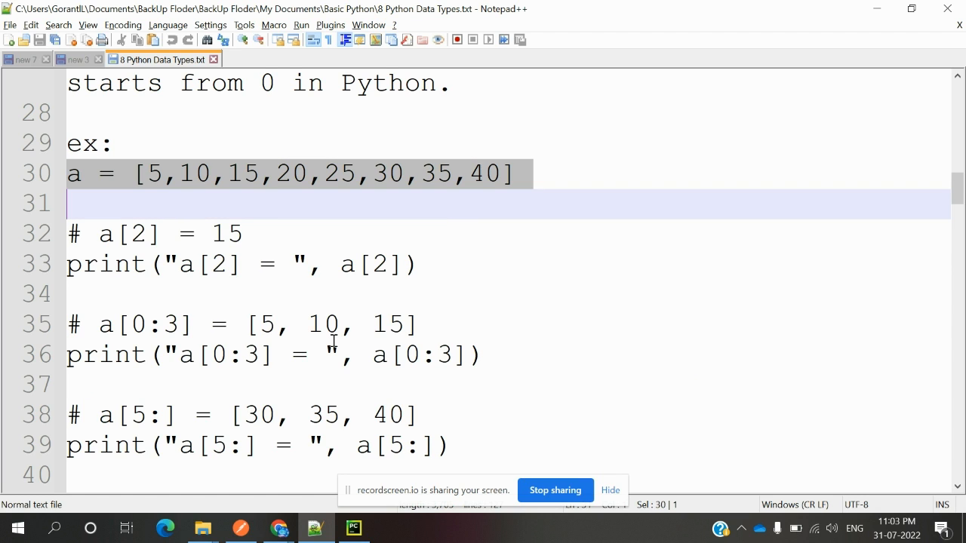
scroll("down", 3)
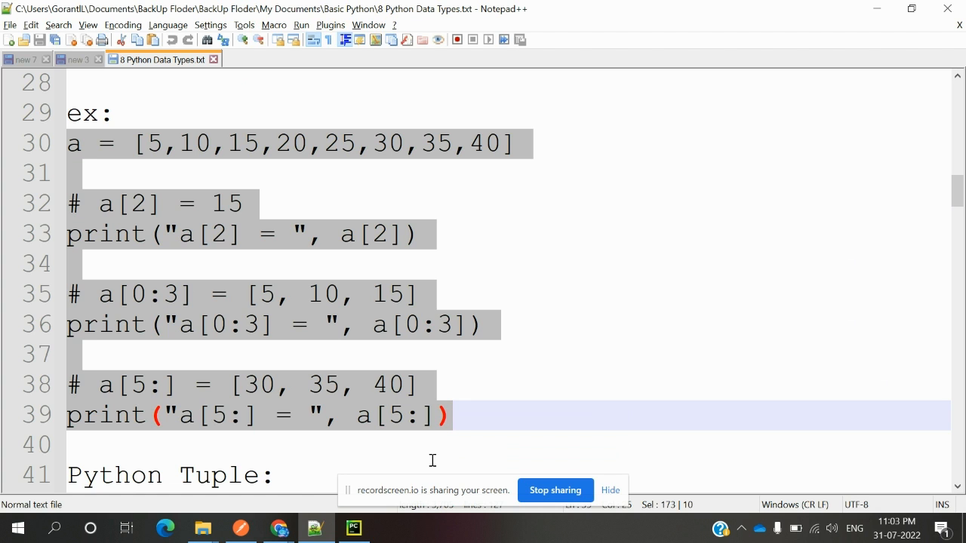
- Run the list slicing code in PyCharm, printing 15, [5, 10, 15] and [30, 35, 40]
left_click(353, 529)
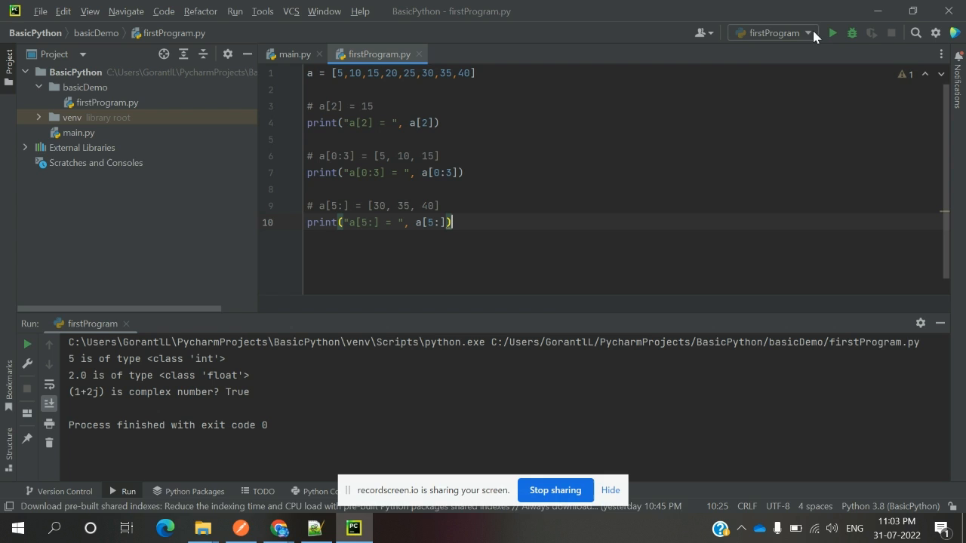
left_click(833, 33)
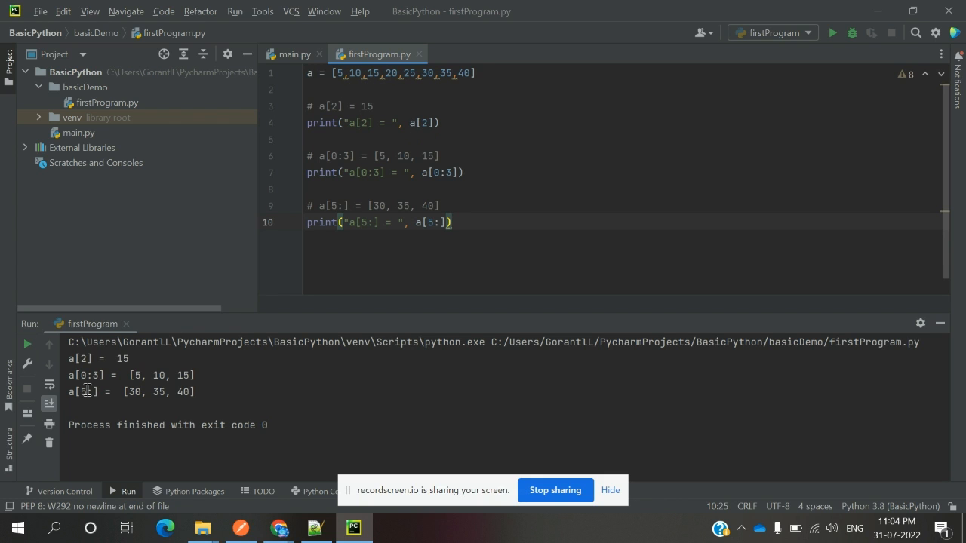
mouse_move(384, 73)
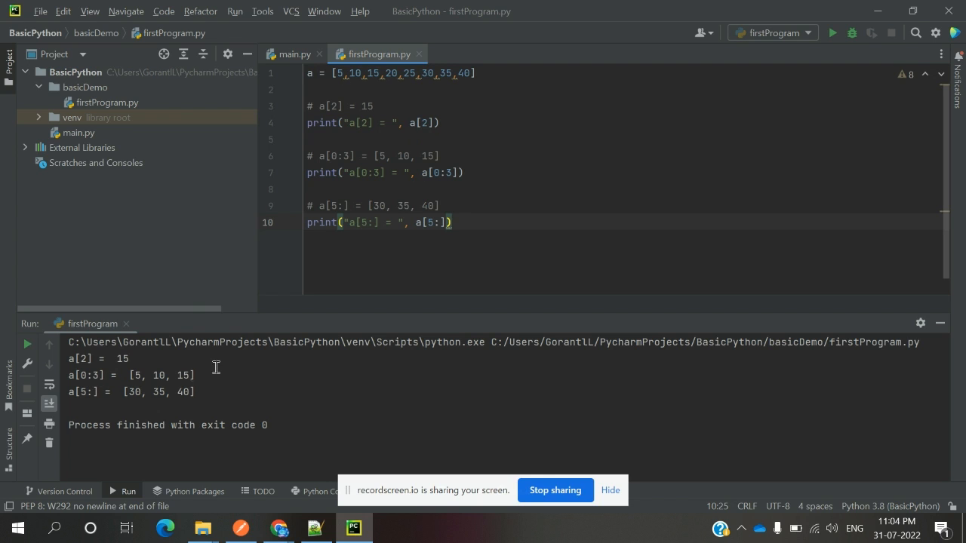
mouse_move(94, 400)
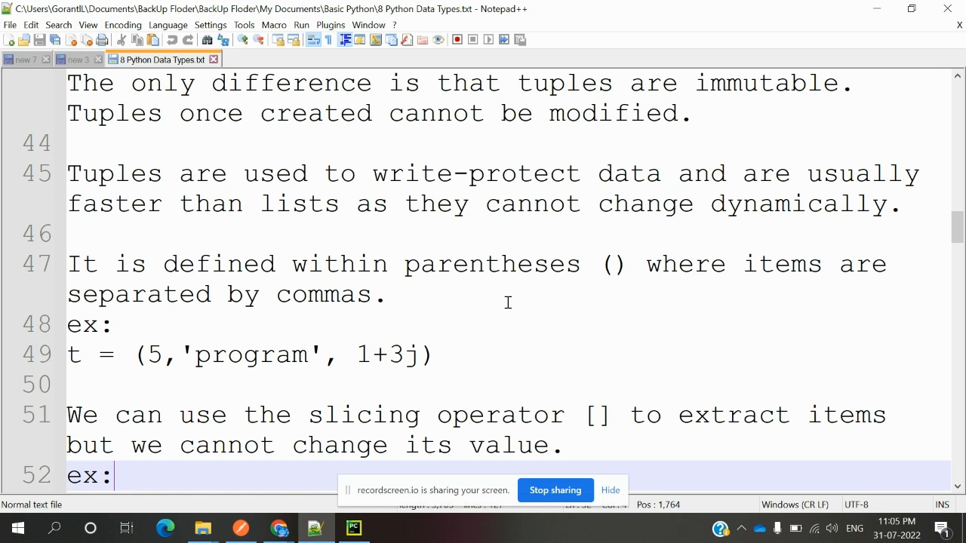
mouse_move(334, 421)
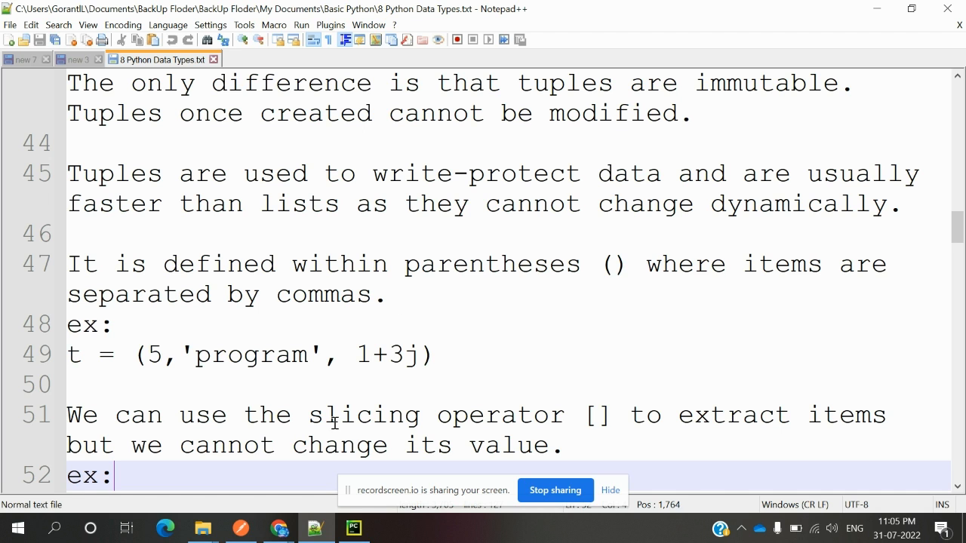
- Scroll through the Python Tuple notes to the immutability error example
left_click(375, 413)
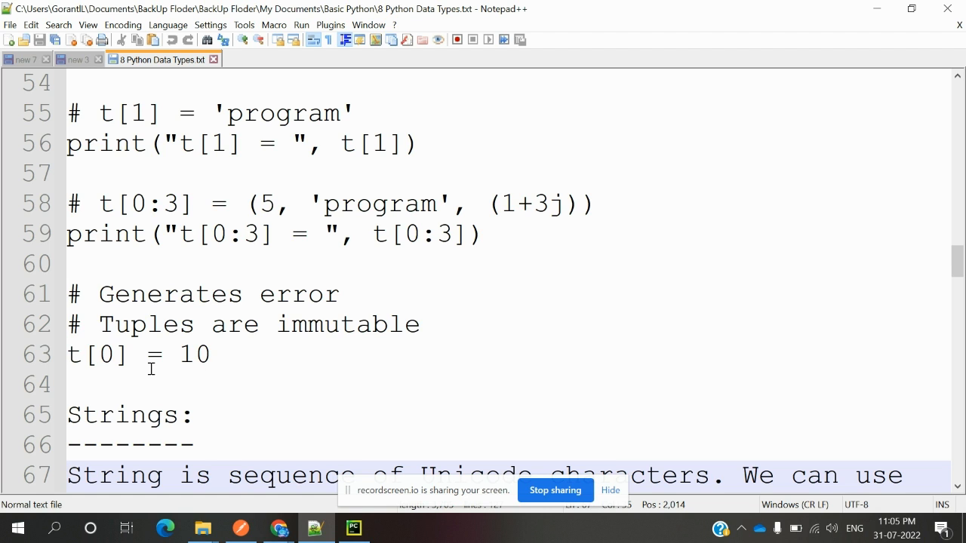
- Add print(s) after the string line, then move to the Python Set duplicates example
scroll("down", 3)
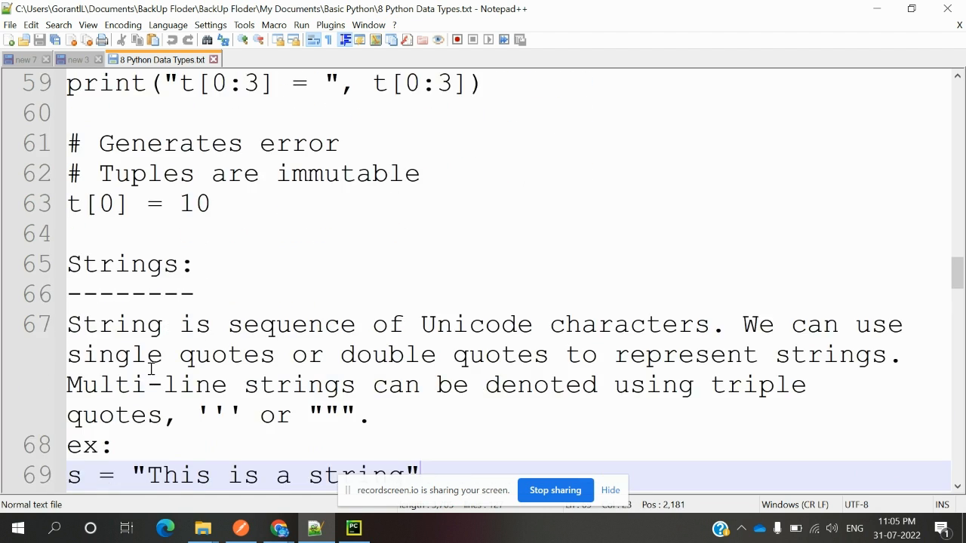
type("print(s)")
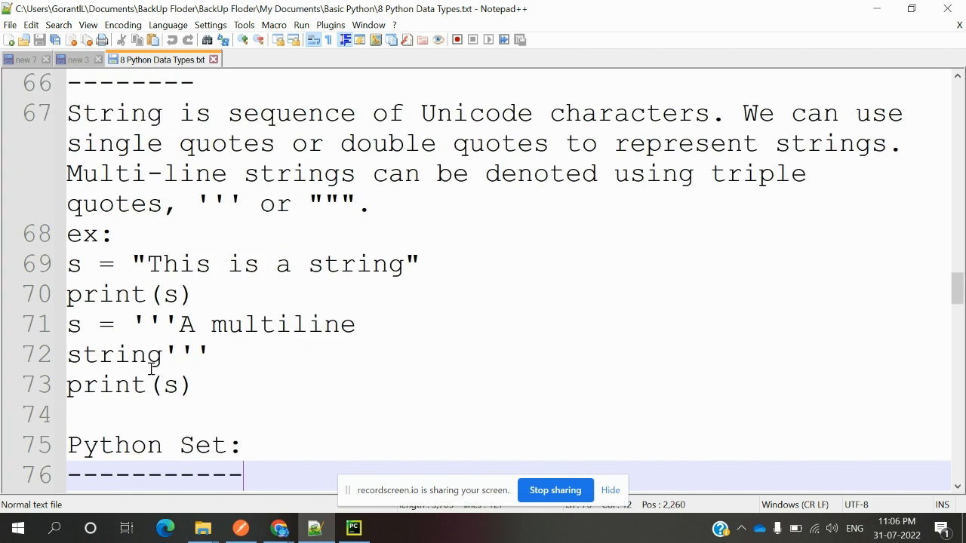
scroll("down", 3)
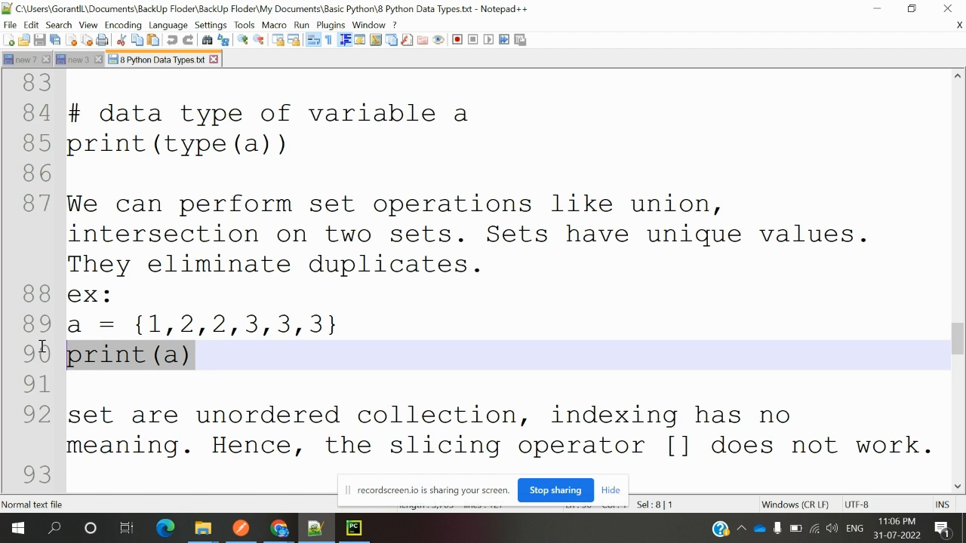
- Run the set example a = {1,2,2,3,3,3} with print(a) in PyCharm
left_click(353, 528)
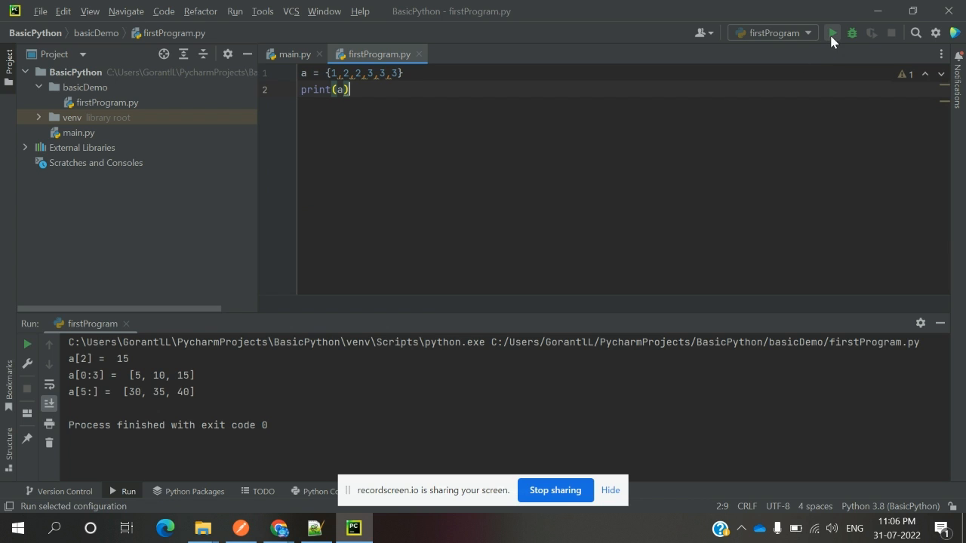
left_click(833, 34)
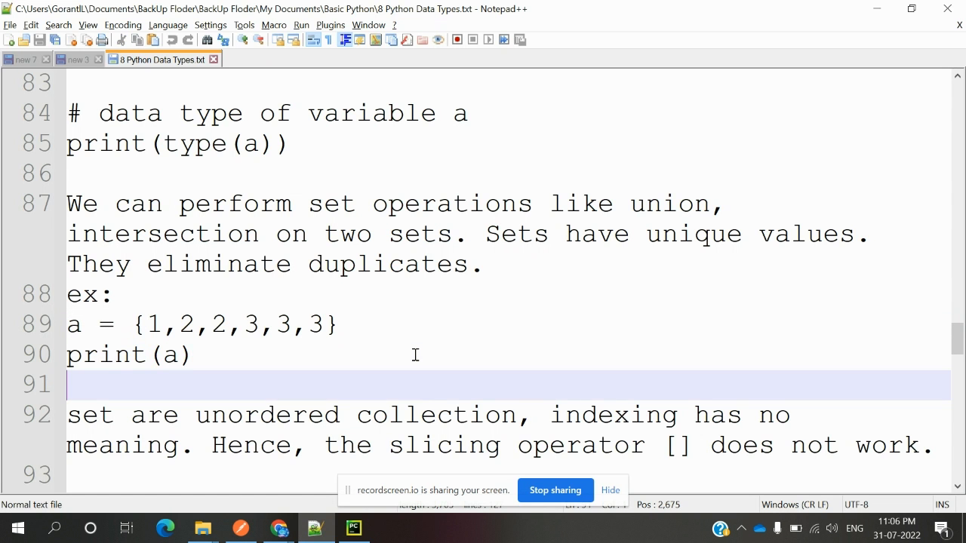
- Scroll from the set notes to the Python Dictionary example d = {1:'value','key':2}
scroll("down", 3)
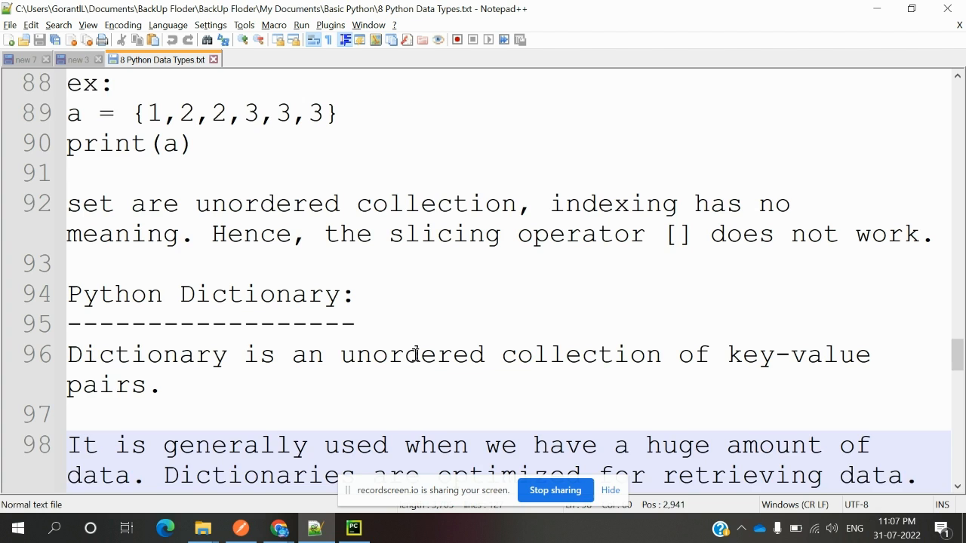
scroll("down", 3)
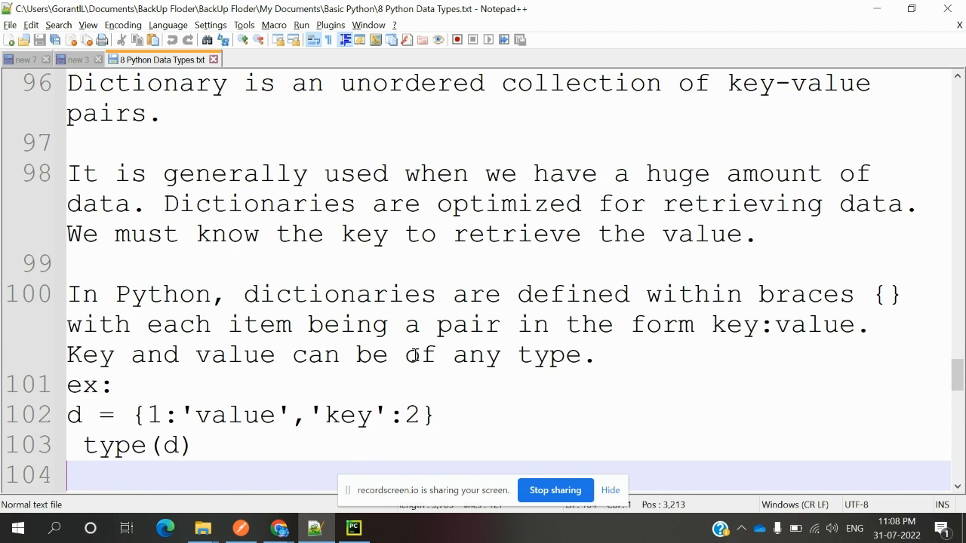
- Scroll past the dictionary lookups to the Conversion section with float(5), int(10.6)
scroll("down", 3)
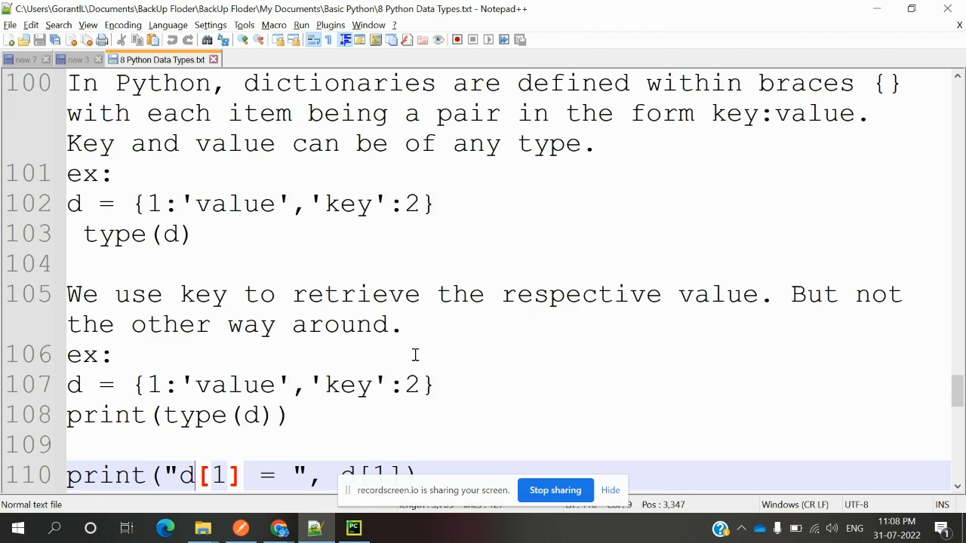
scroll("down", 3)
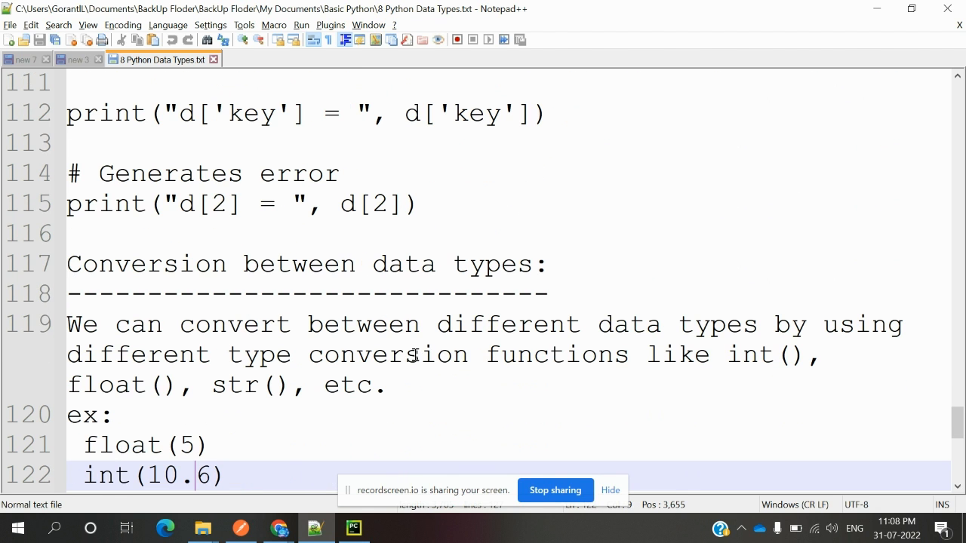